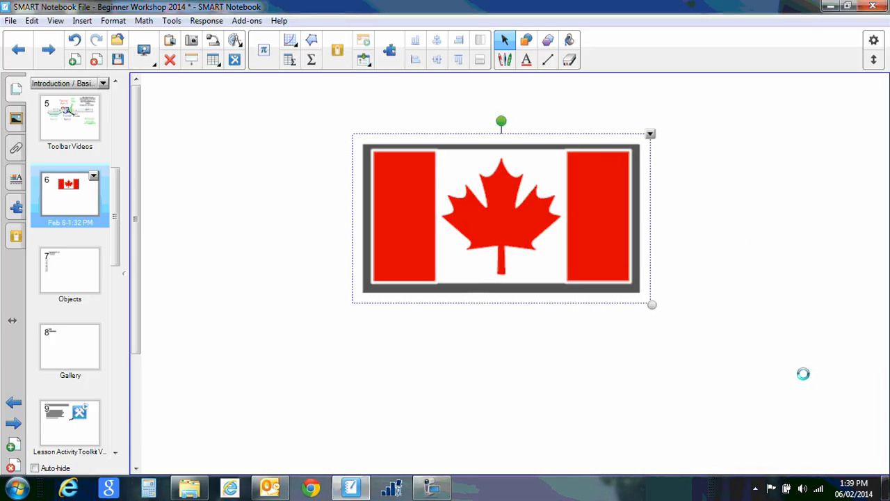
mouse_move(730, 165)
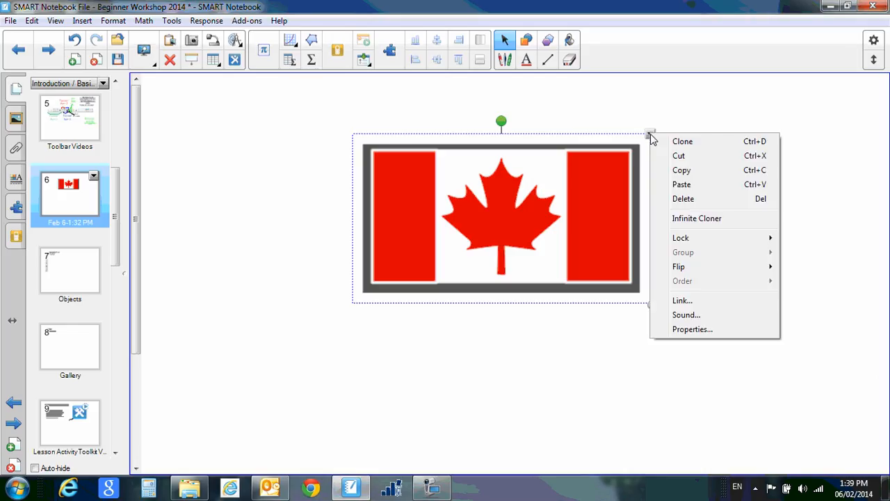
mouse_move(687, 315)
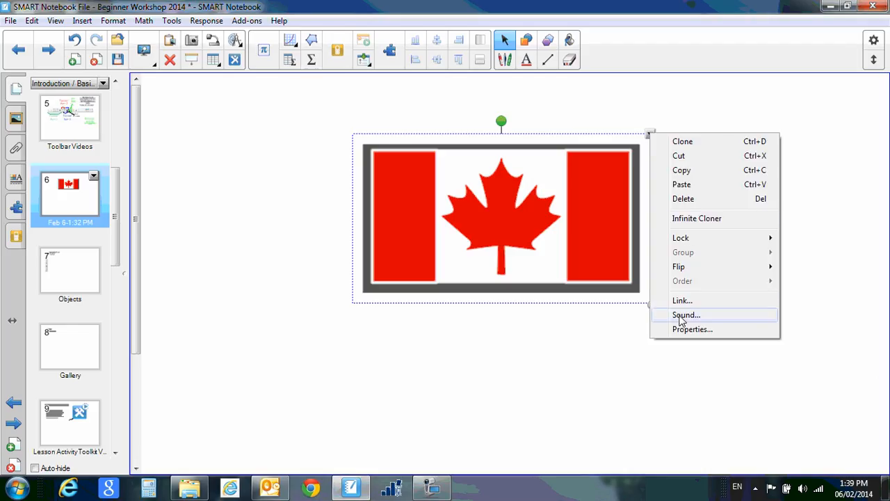
Step: Bring up the Insert Sound dialog for the Canadian flag image
left_click(686, 314)
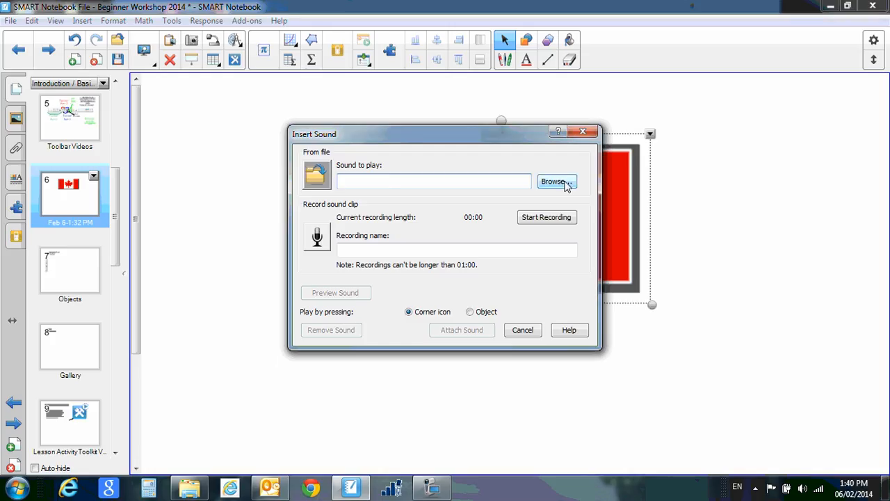
Step: Attach the O Canada audio file from the Desktop as the flag image's sound
left_click(554, 181)
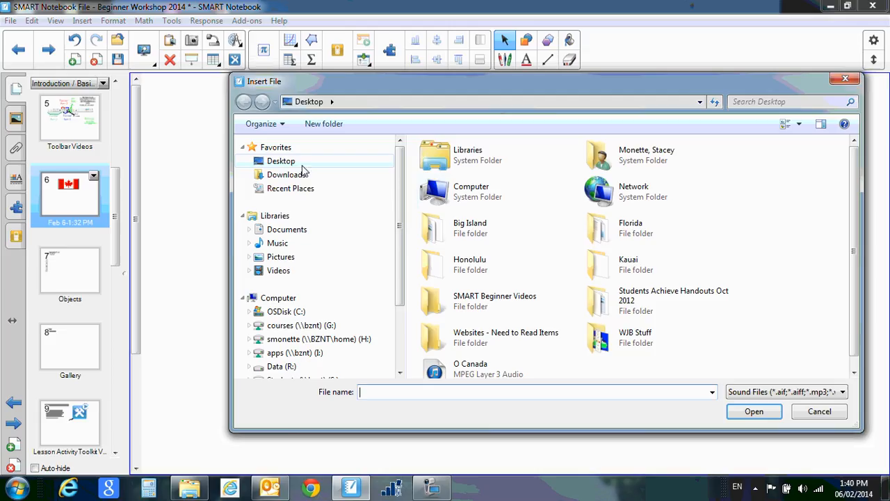
left_click(281, 160)
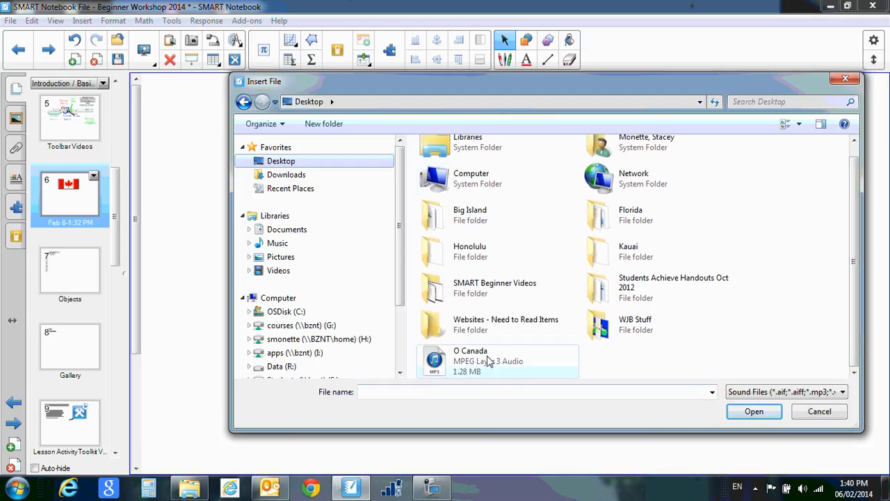
left_click(471, 361)
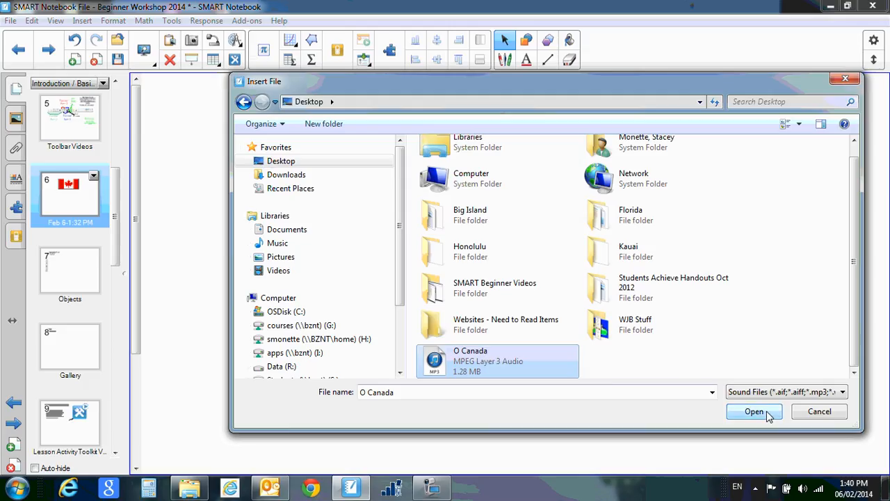
left_click(754, 411)
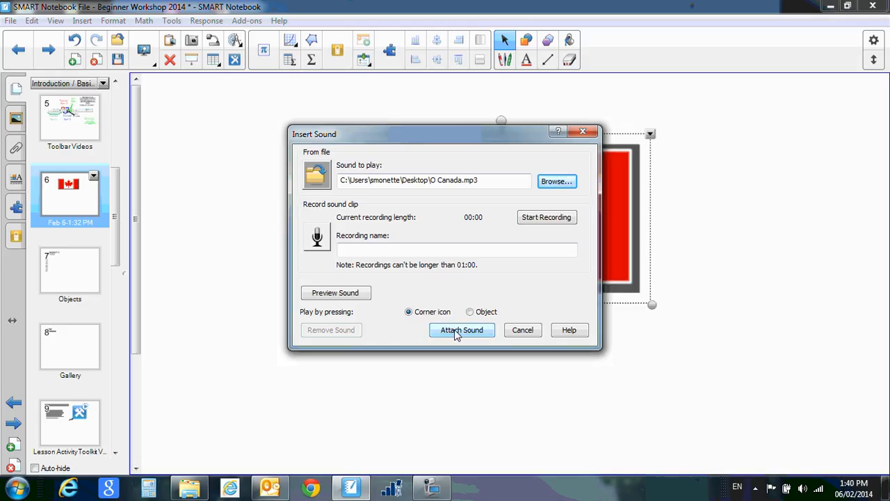
left_click(461, 329)
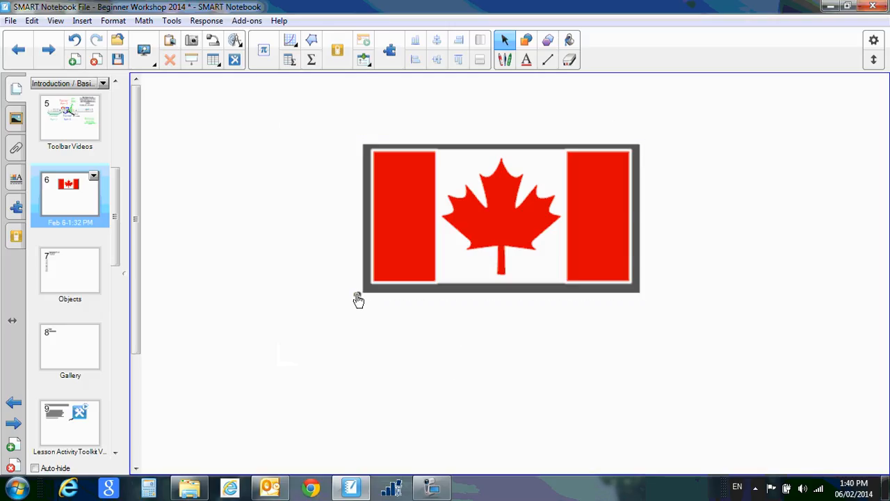
left_click(501, 218)
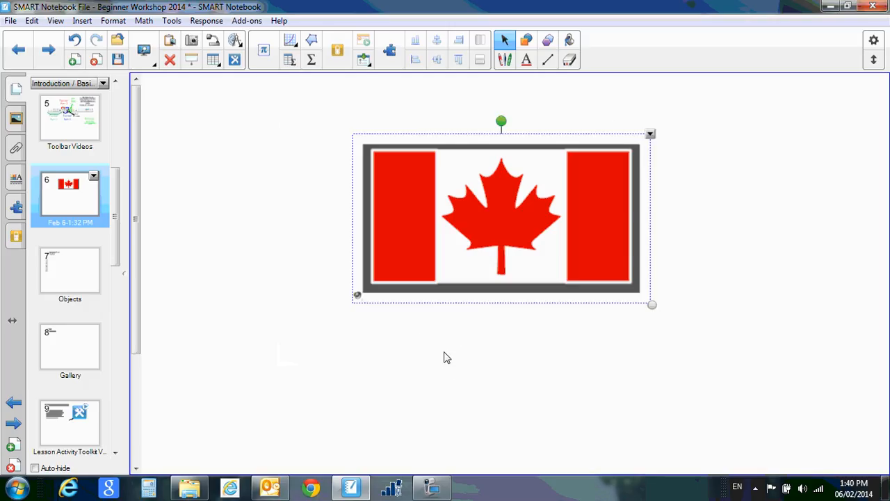
mouse_move(369, 340)
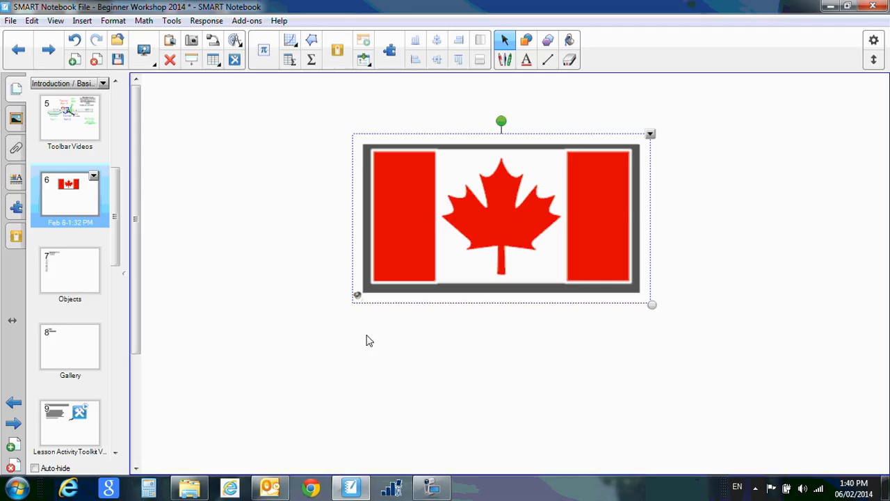
mouse_move(358, 299)
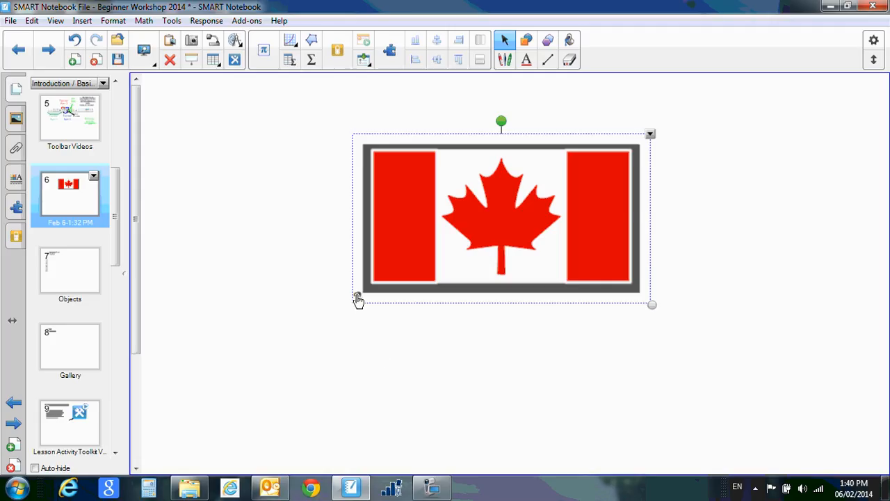
mouse_move(400, 352)
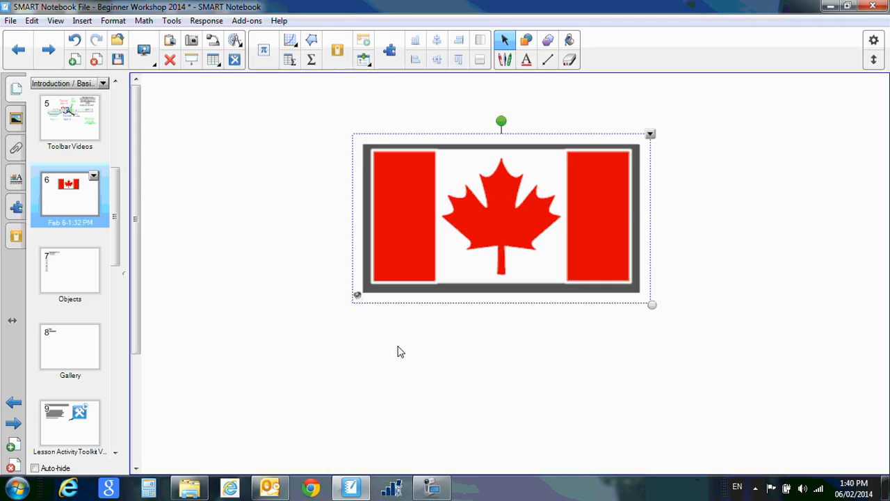
mouse_move(650, 136)
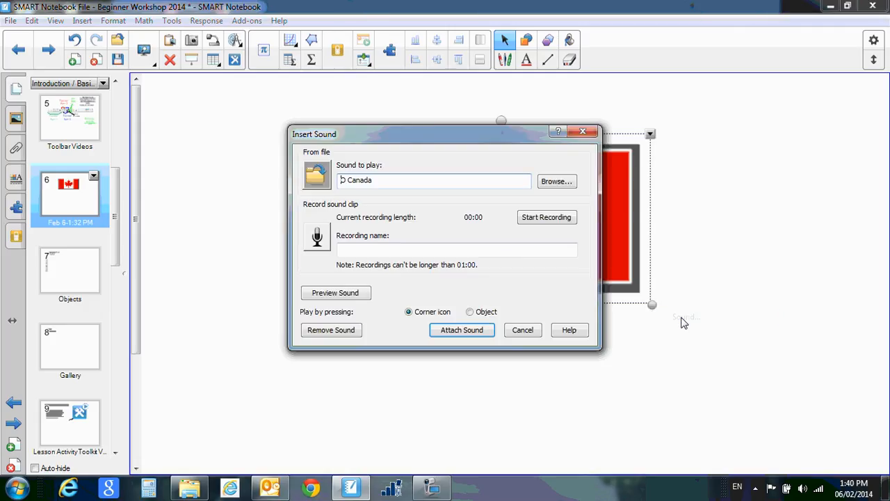
mouse_move(470, 318)
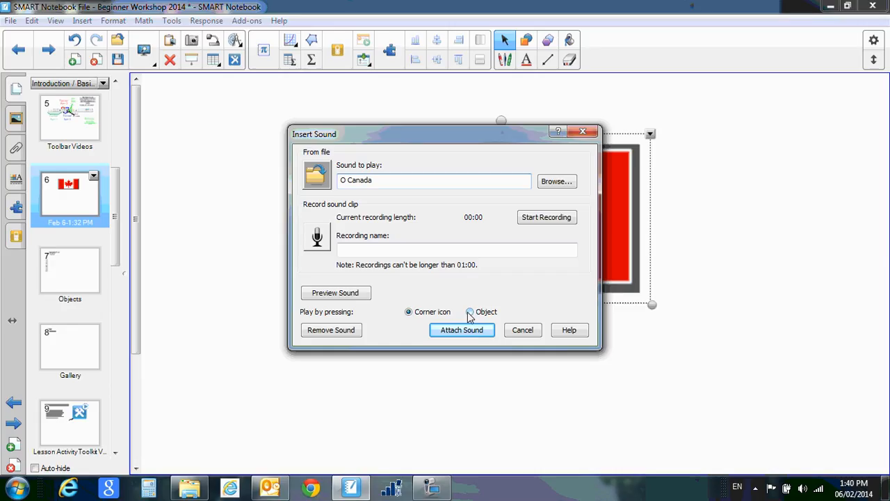
Step: Set the sound to play when the flag is pressed, then remove the O Canada sound
left_click(461, 330)
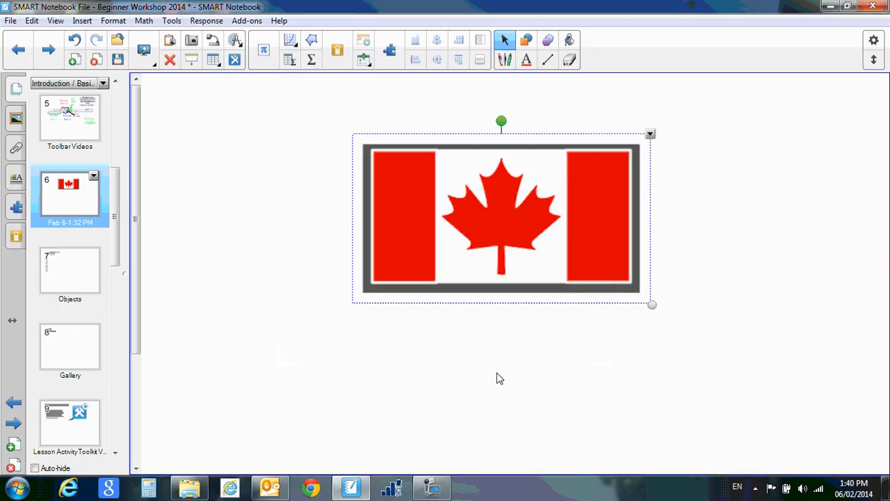
mouse_move(514, 213)
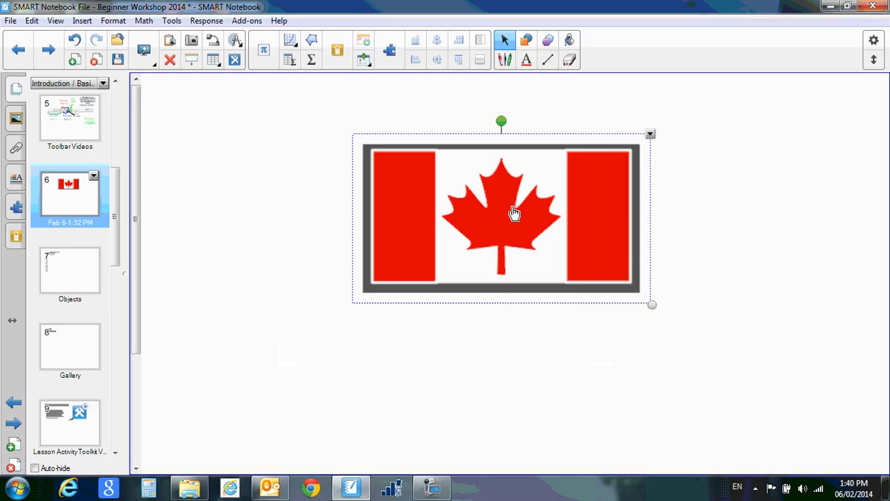
mouse_move(487, 341)
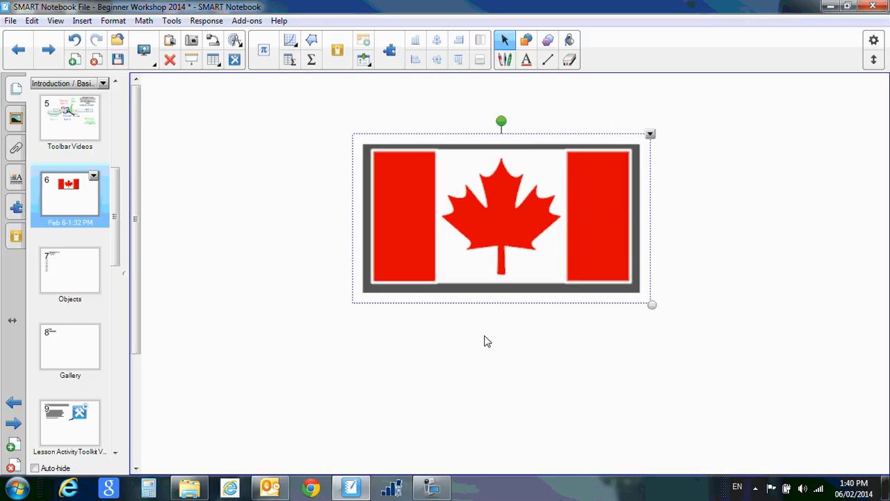
mouse_move(496, 207)
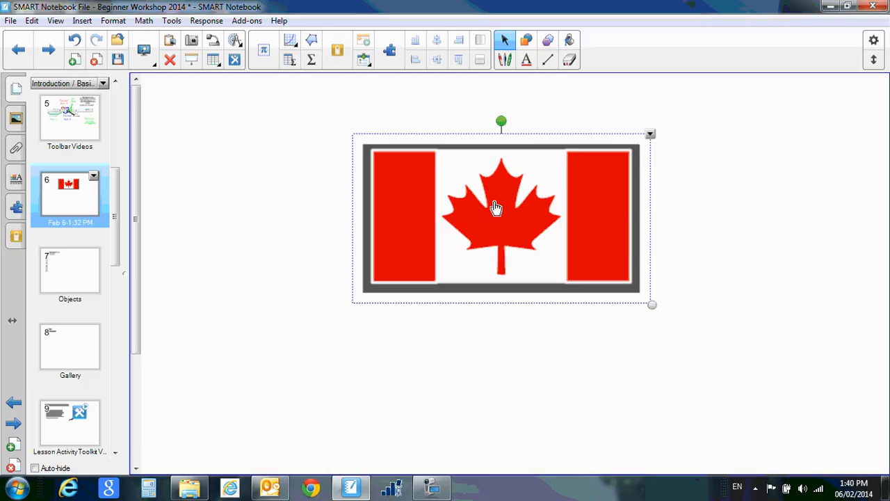
mouse_move(446, 182)
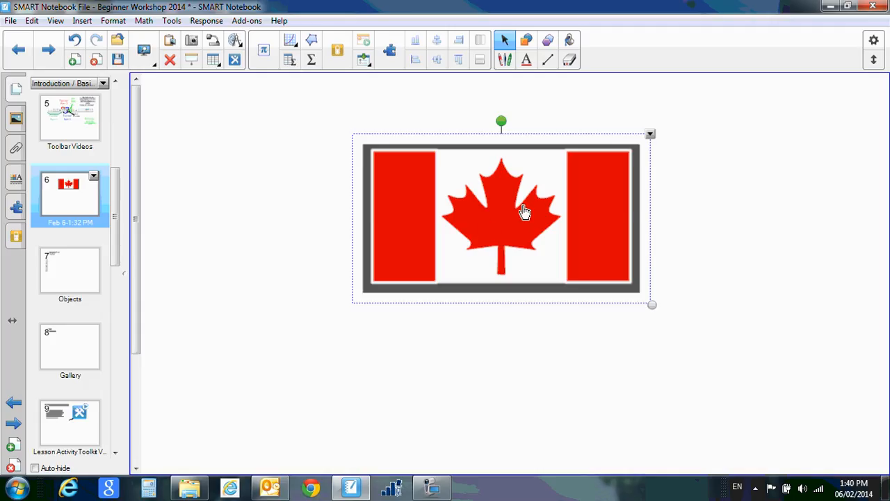
mouse_move(432, 376)
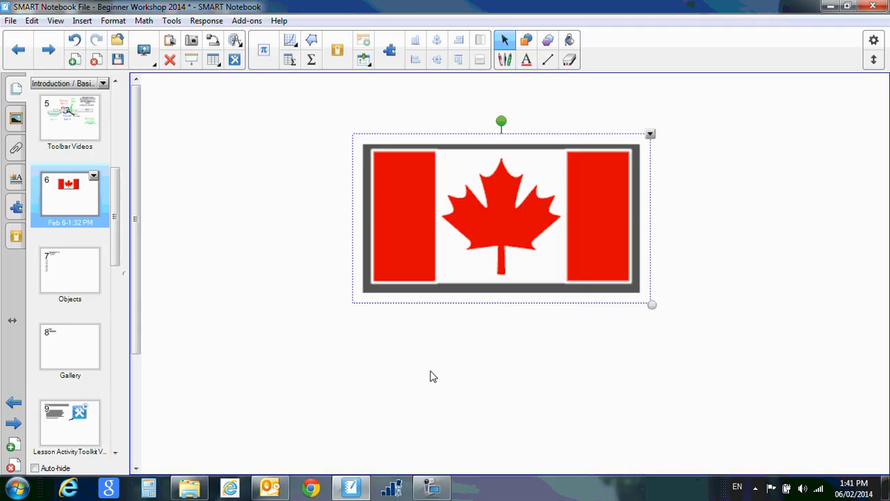
mouse_move(532, 228)
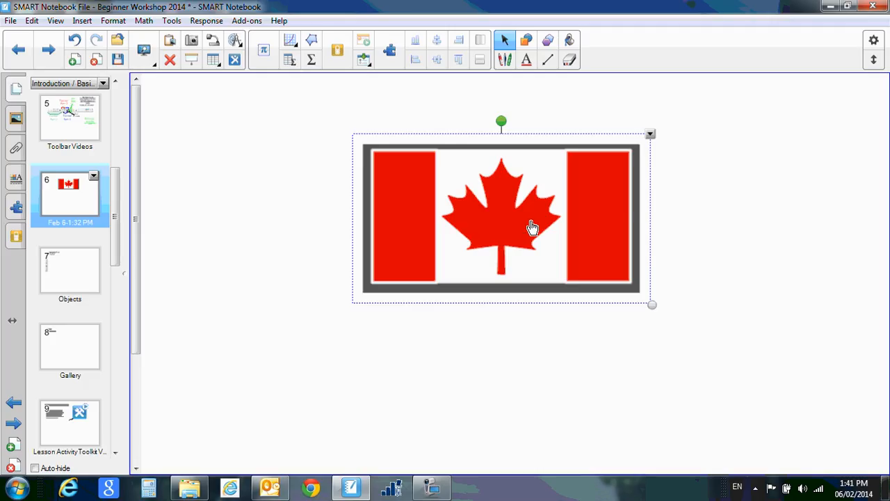
mouse_move(647, 136)
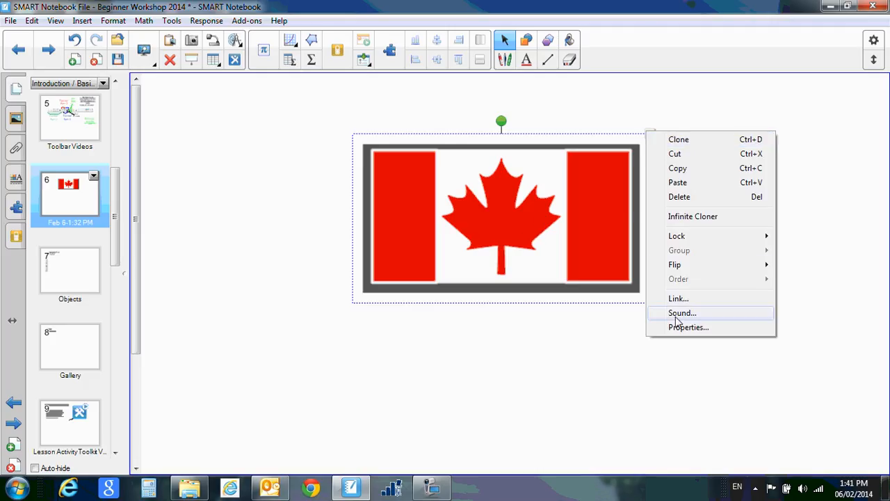
left_click(683, 312)
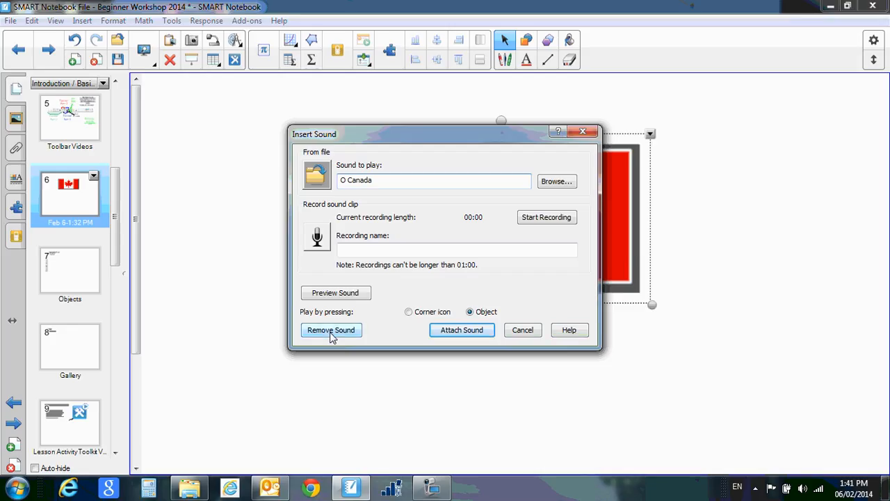
left_click(330, 330)
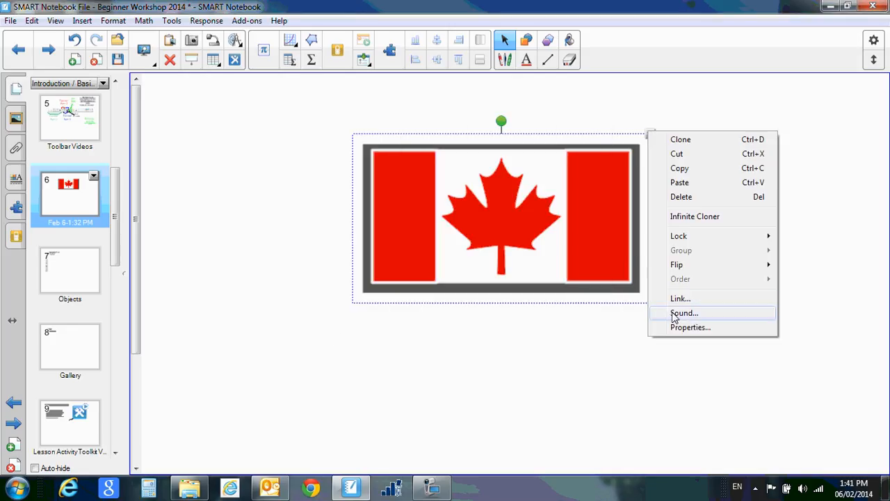
Step: Record a short sound clip and attach it to the flag with a corner icon
left_click(685, 312)
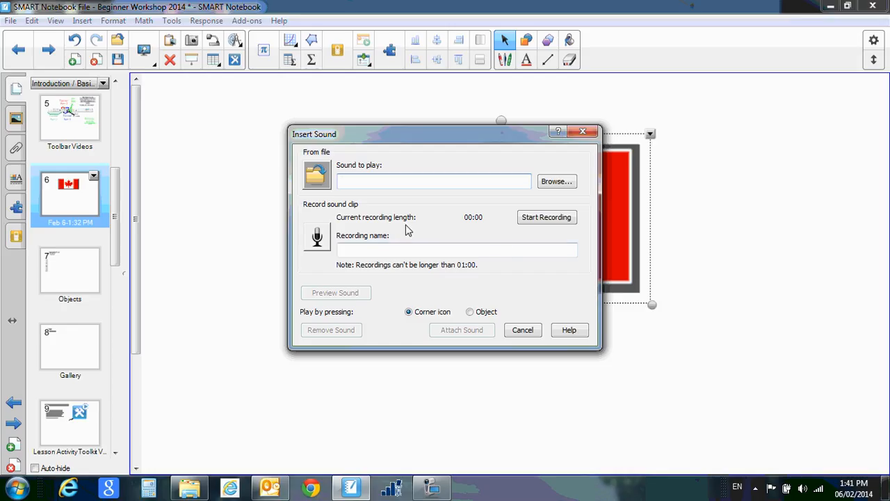
mouse_move(499, 229)
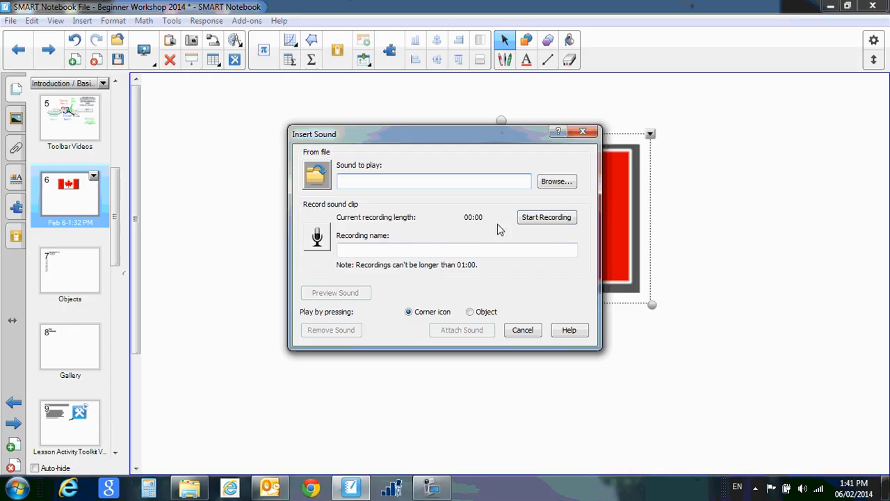
left_click(547, 217)
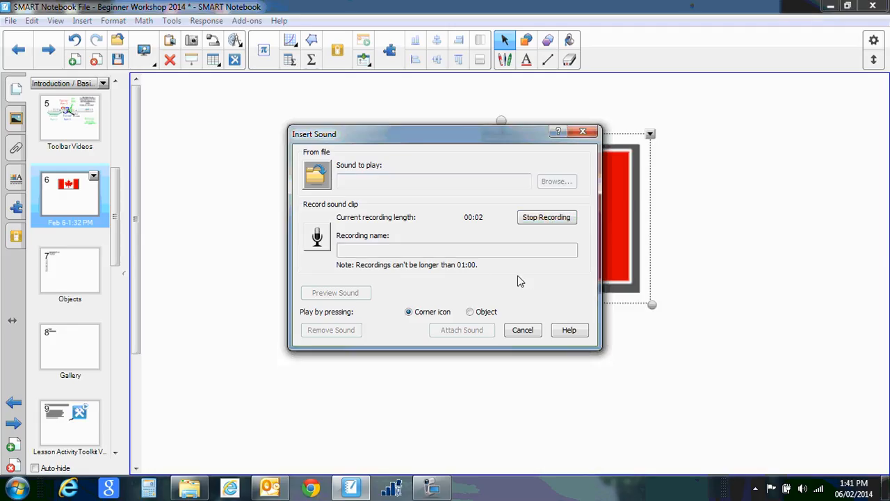
left_click(547, 217)
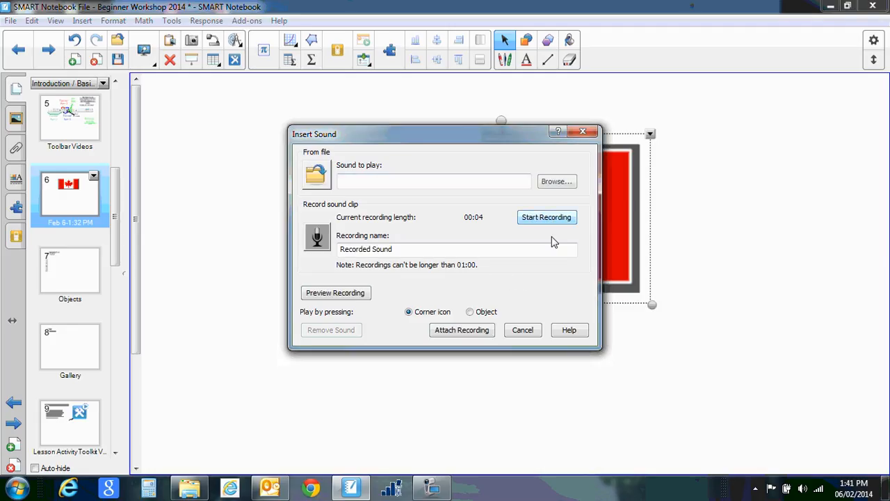
mouse_move(452, 316)
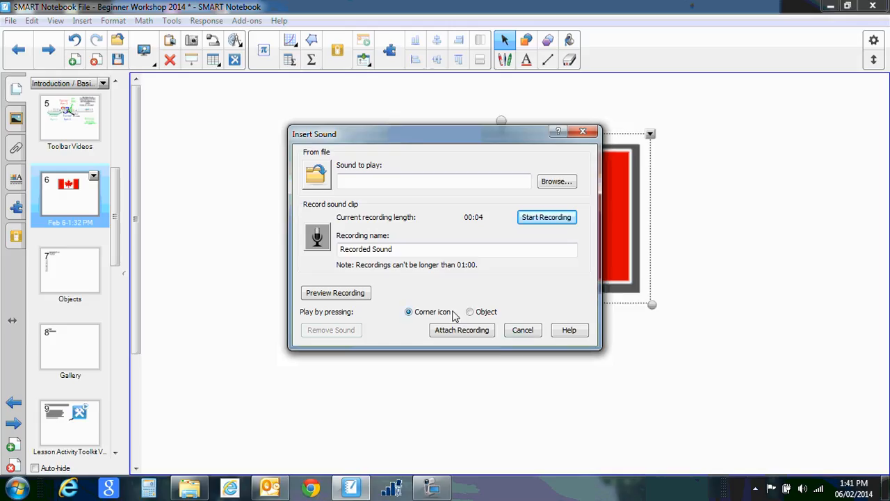
left_click(523, 329)
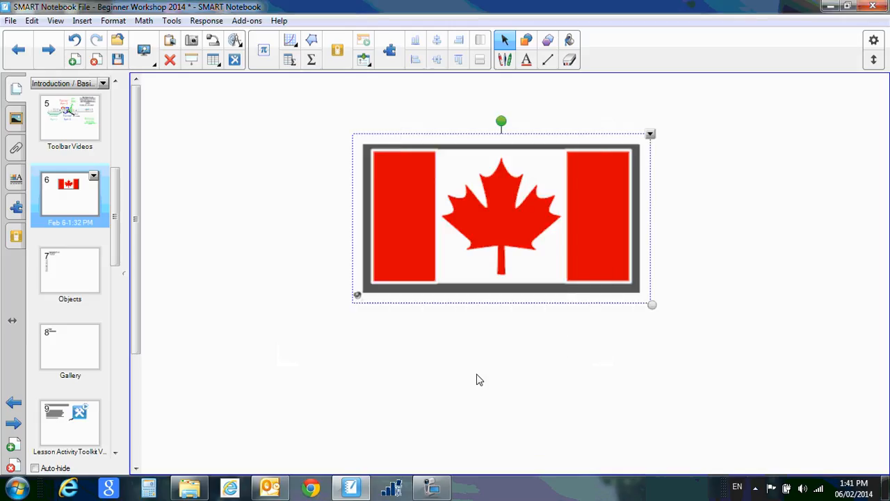
mouse_move(427, 358)
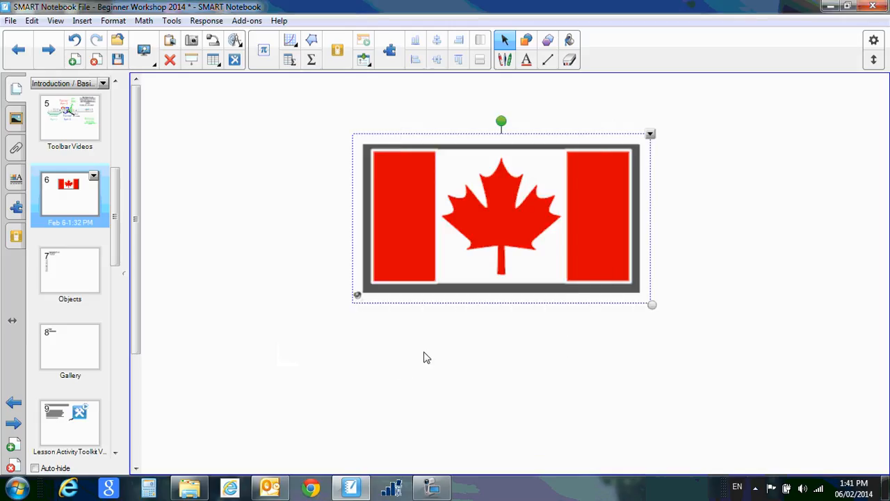
mouse_move(368, 313)
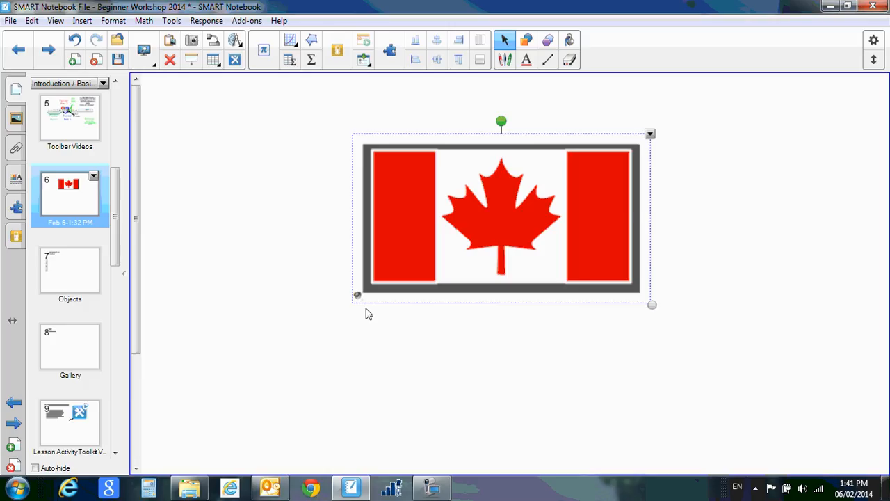
mouse_move(377, 336)
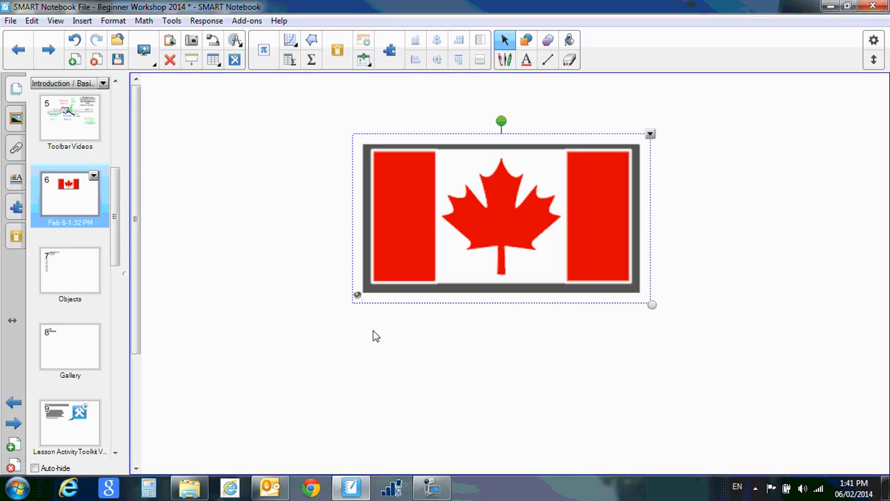
mouse_move(639, 251)
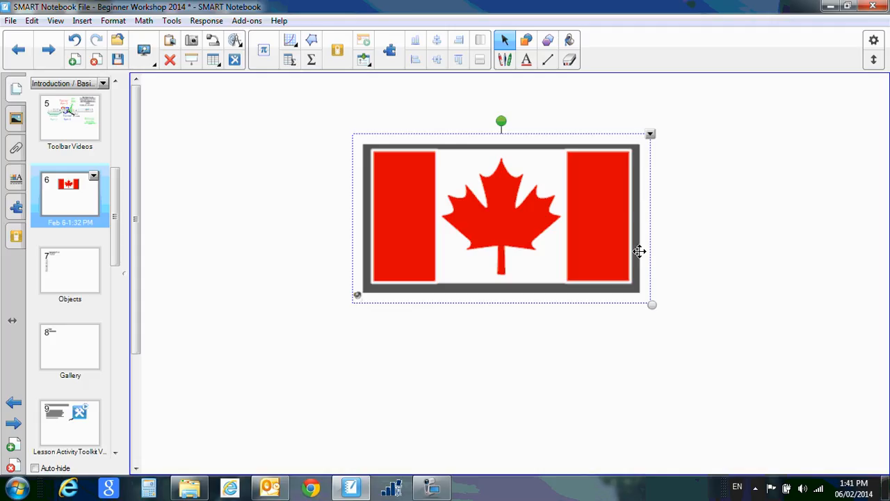
mouse_move(402, 174)
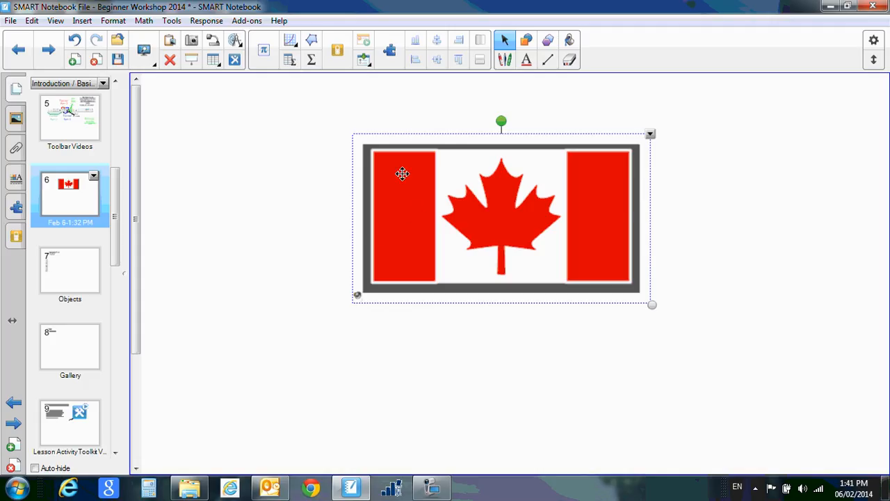
mouse_move(452, 138)
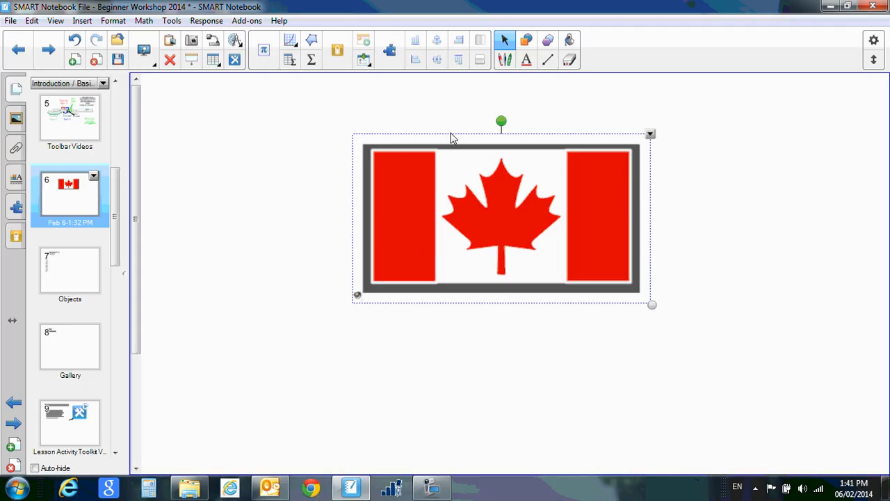